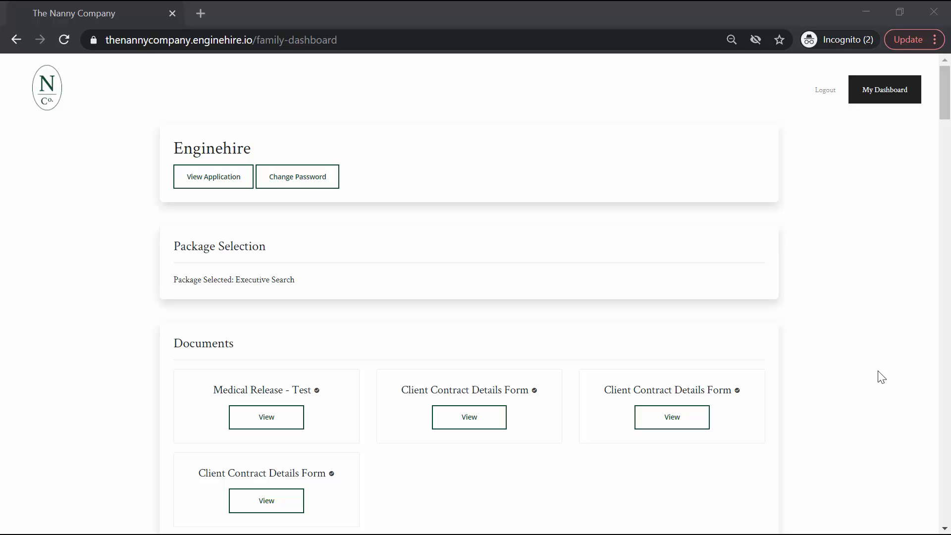
Scroll the family dashboard down to the Contracted Service Schedule and its June 2021 calendar.
scroll(down, 3)
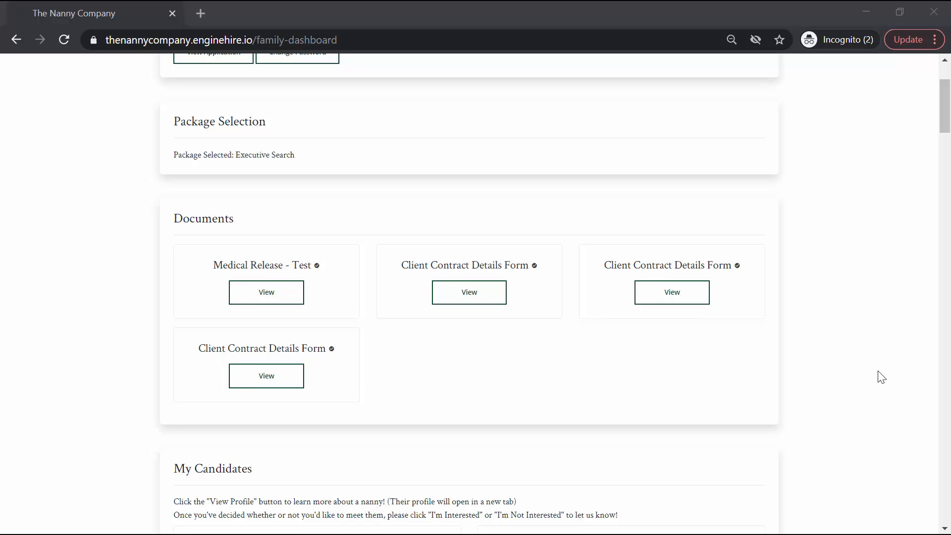
scroll(down, 3)
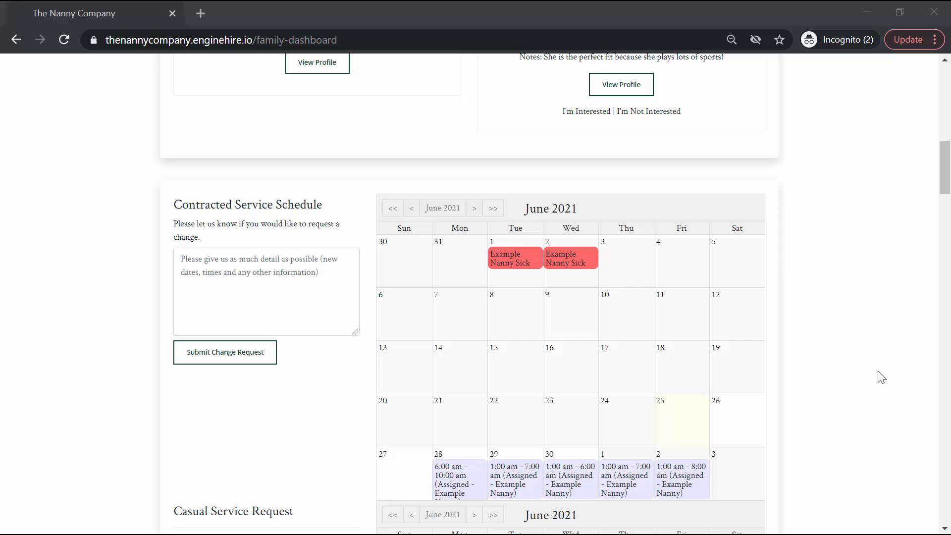
mouse_move(517, 488)
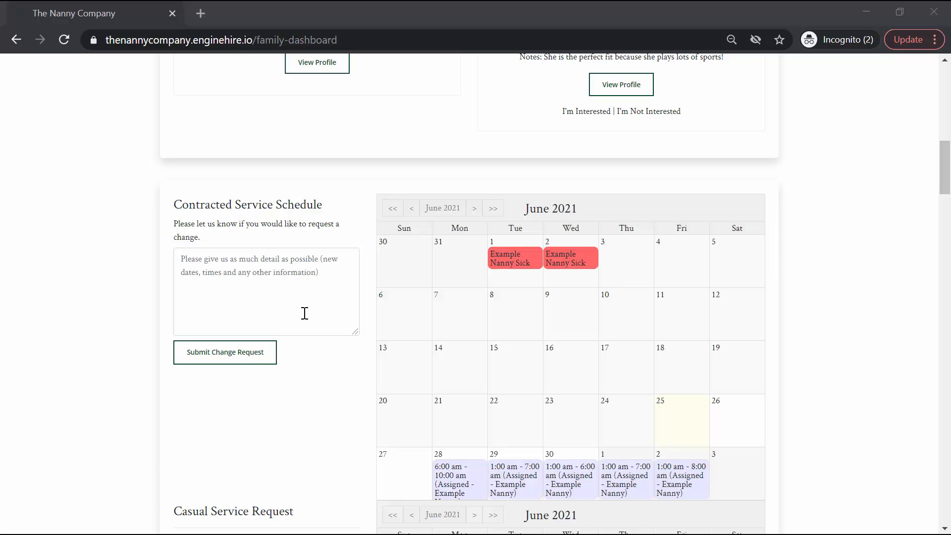
Submit the change request 'July 2 we need to cancel out we are on vacation!' and dismiss the confirmation.
click(266, 291)
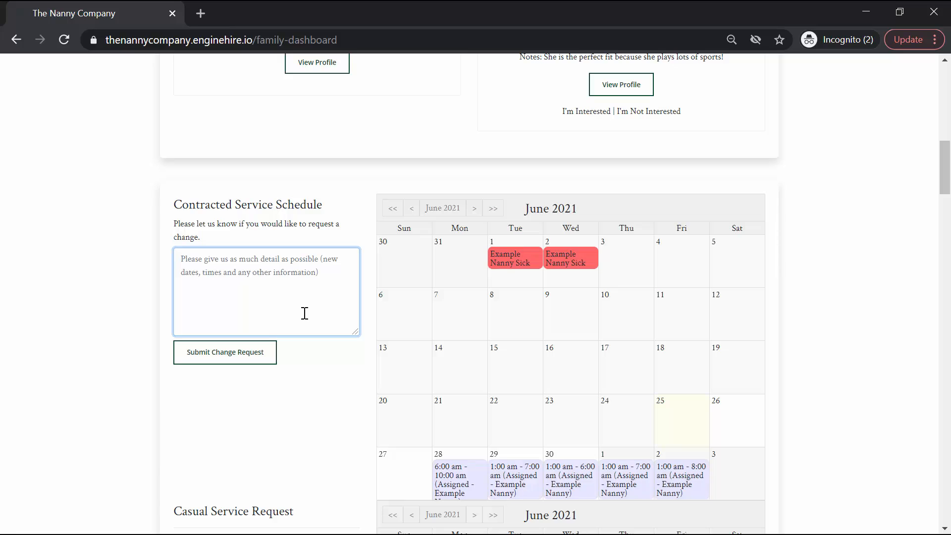
text(July 2)
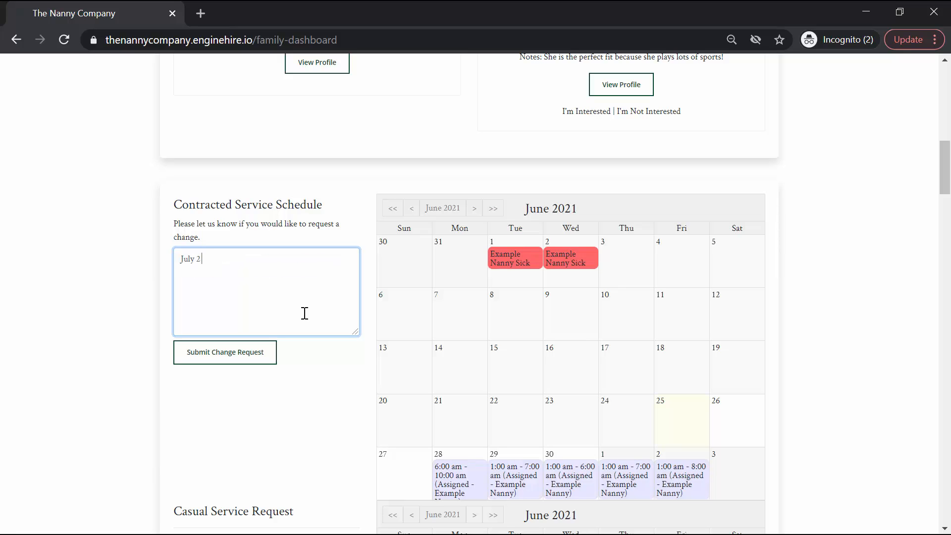
text(we need t)
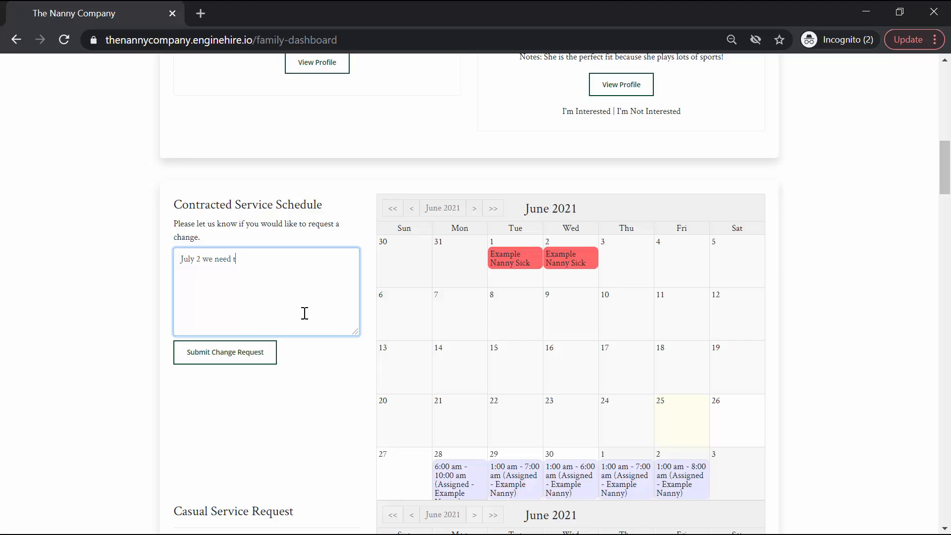
text(o cancel out)
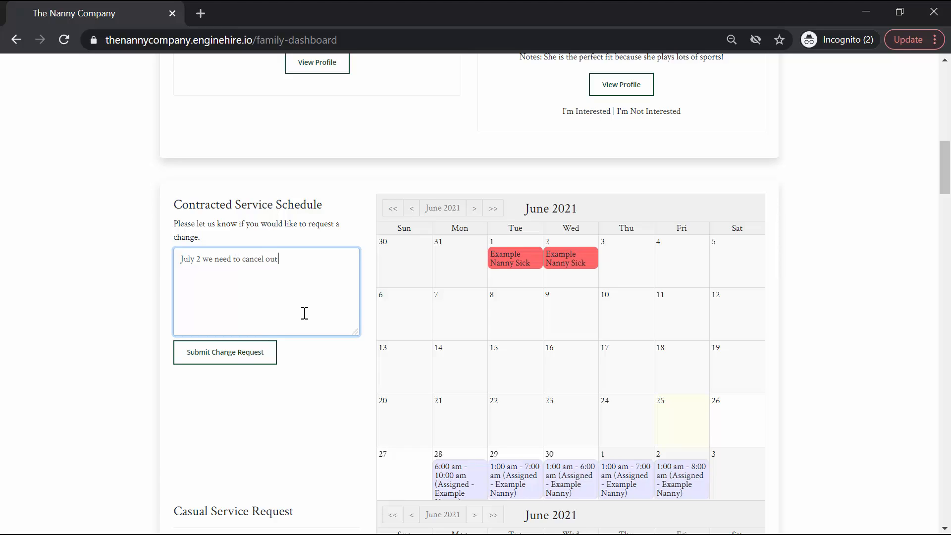
mouse_move(315, 261)
text(r request because)
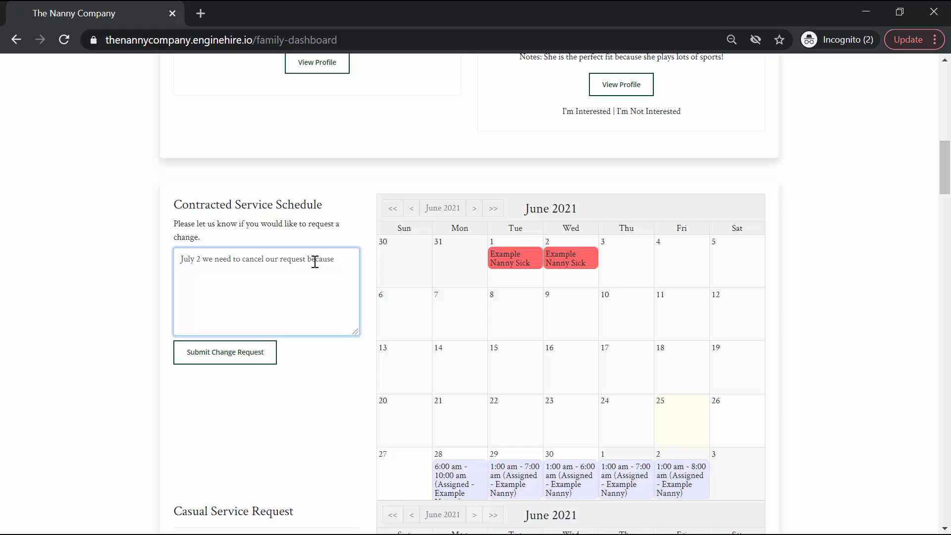
text(we are on v)
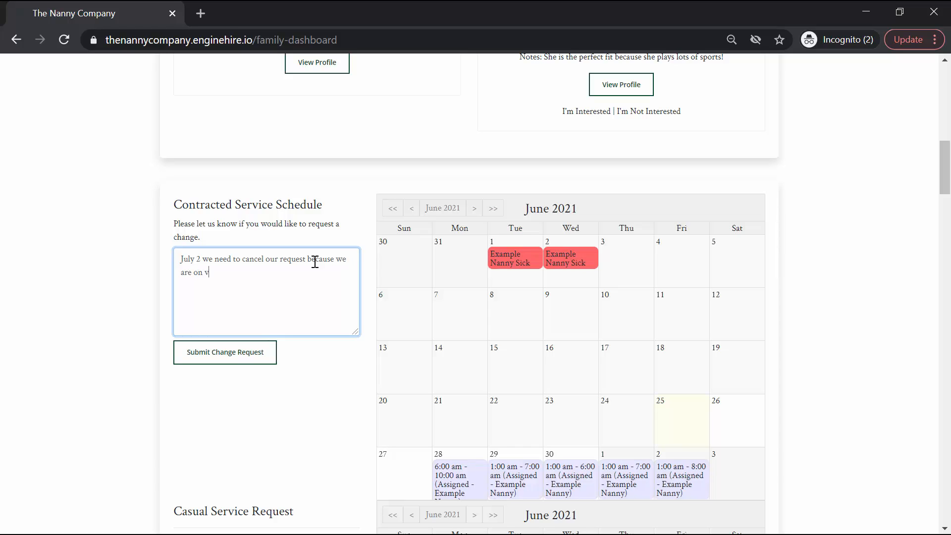
text(acation!)
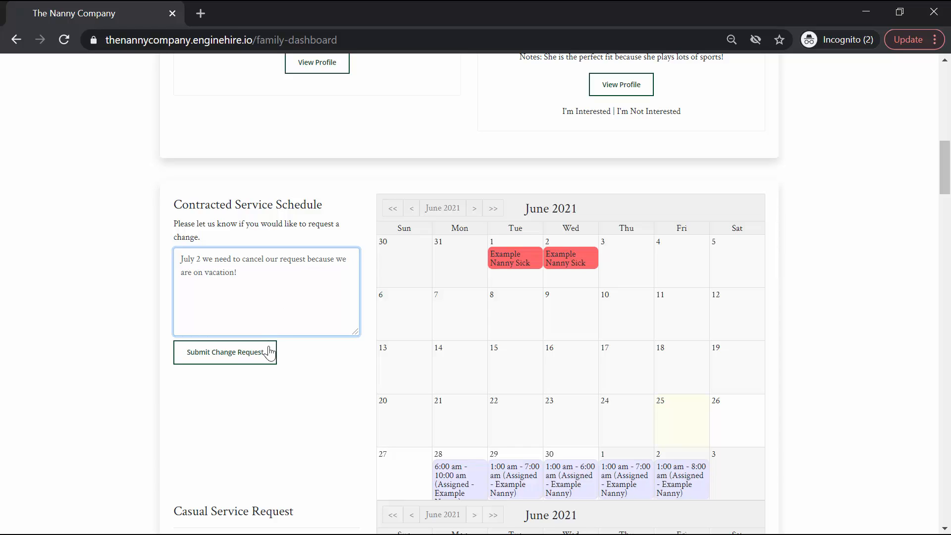
click(225, 353)
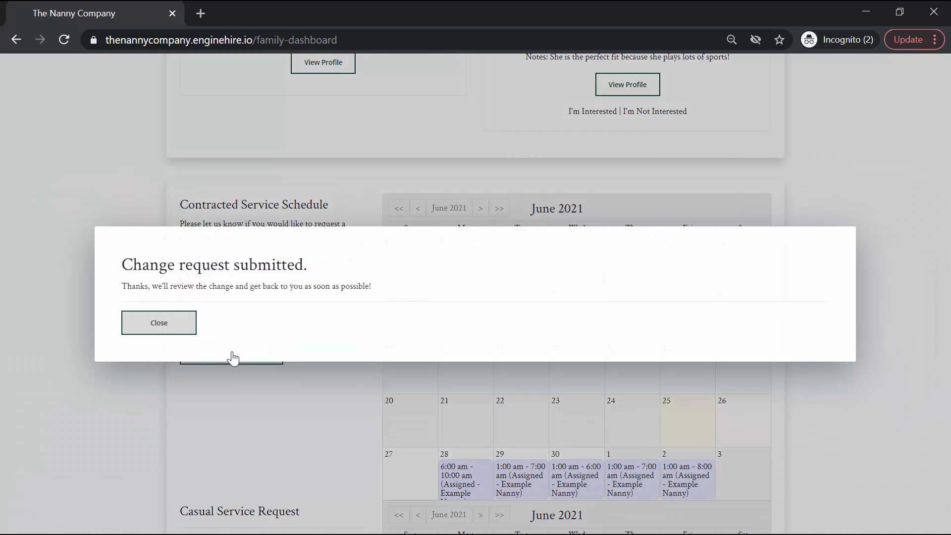
click(158, 322)
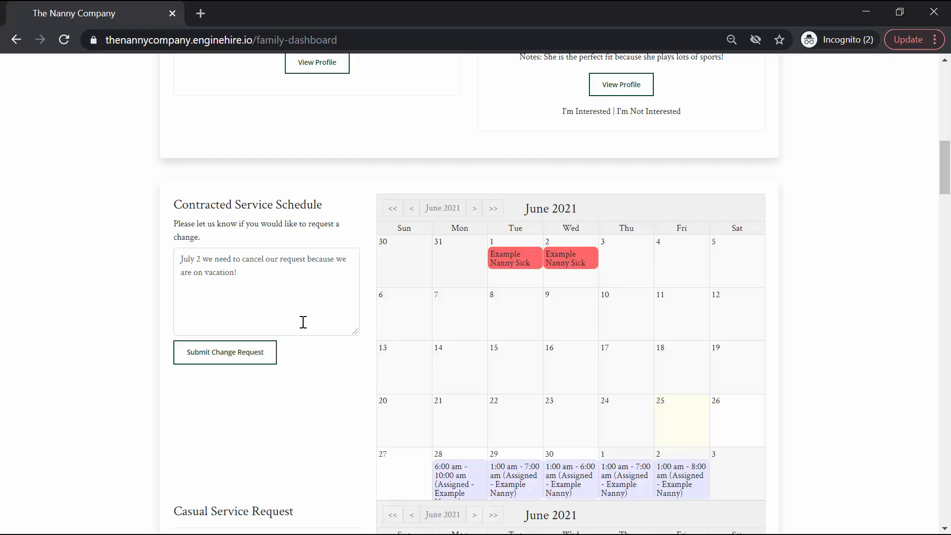
Create a service booking for June 26 from 6 AM to 10 AM and dismiss the confirmation.
scroll(down, 3)
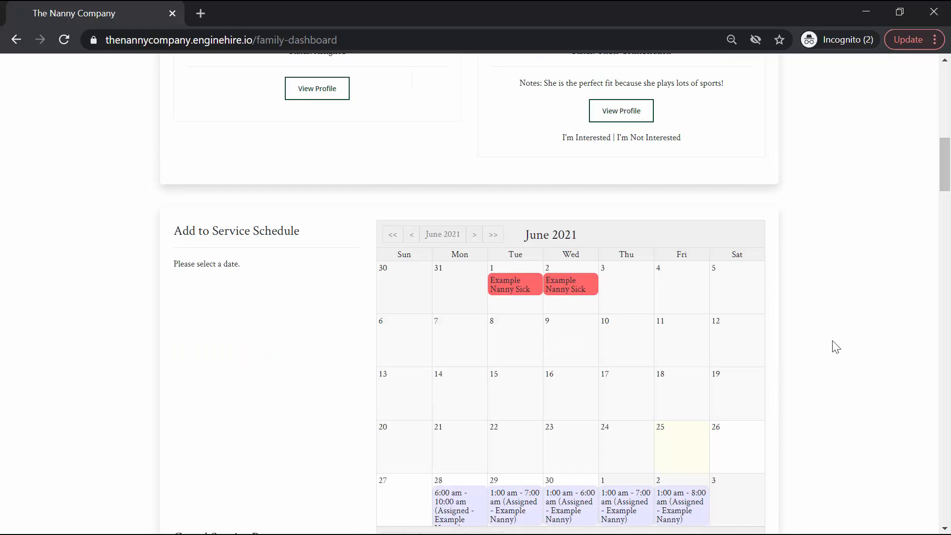
mouse_move(746, 452)
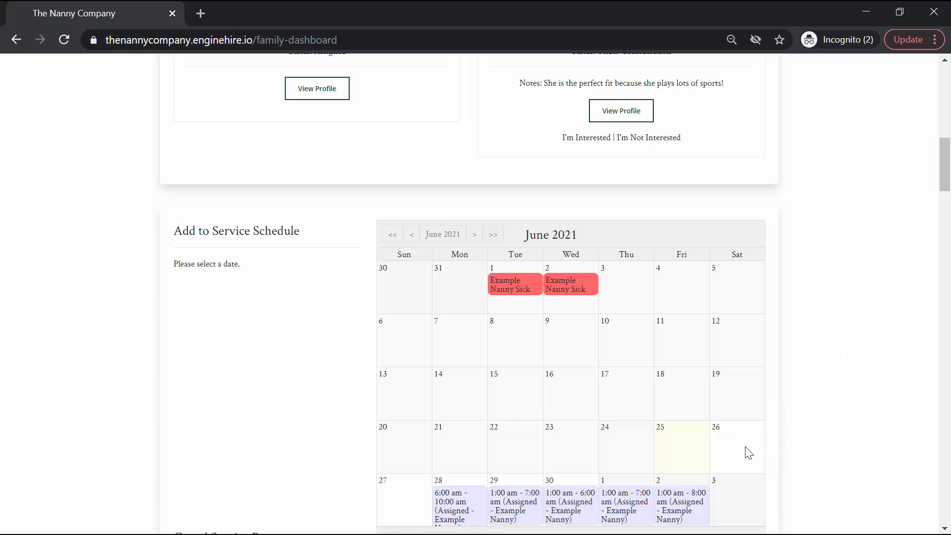
click(736, 445)
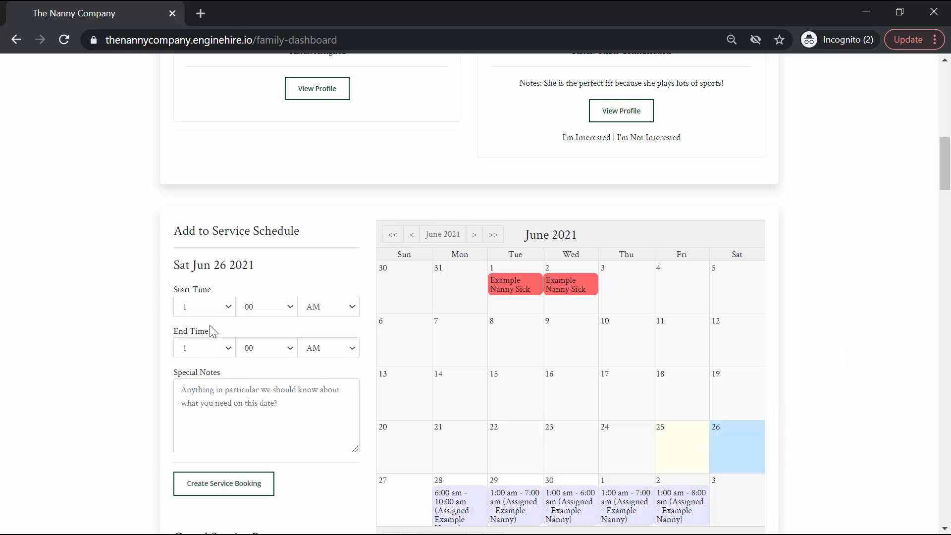
click(203, 306)
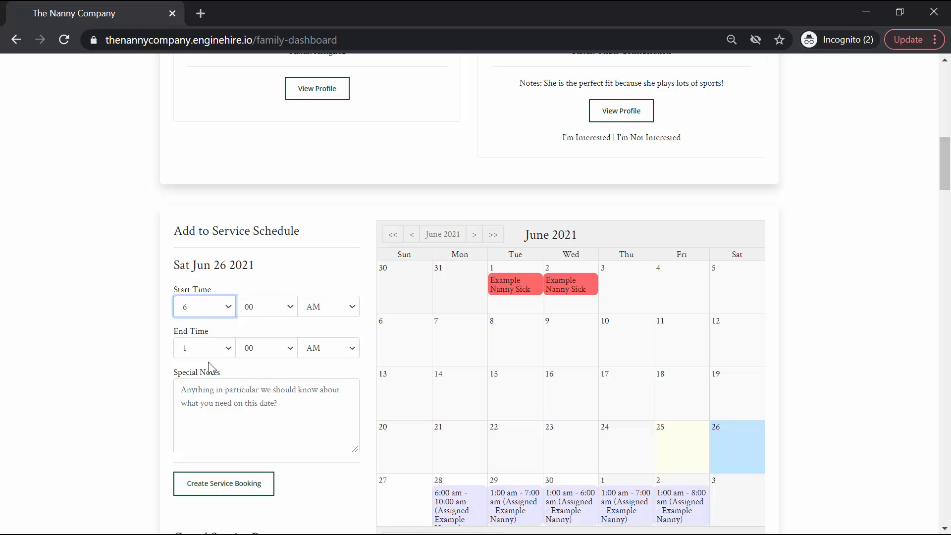
click(204, 347)
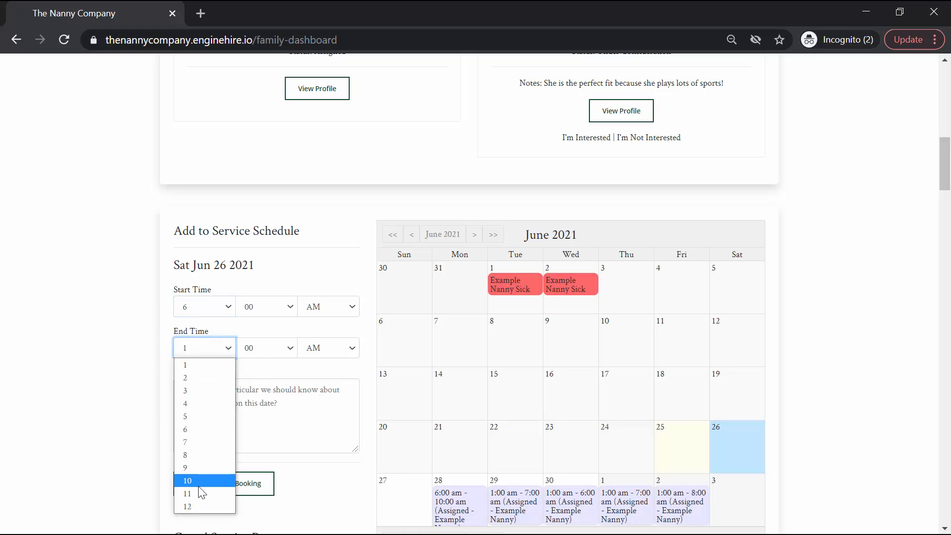
click(187, 480)
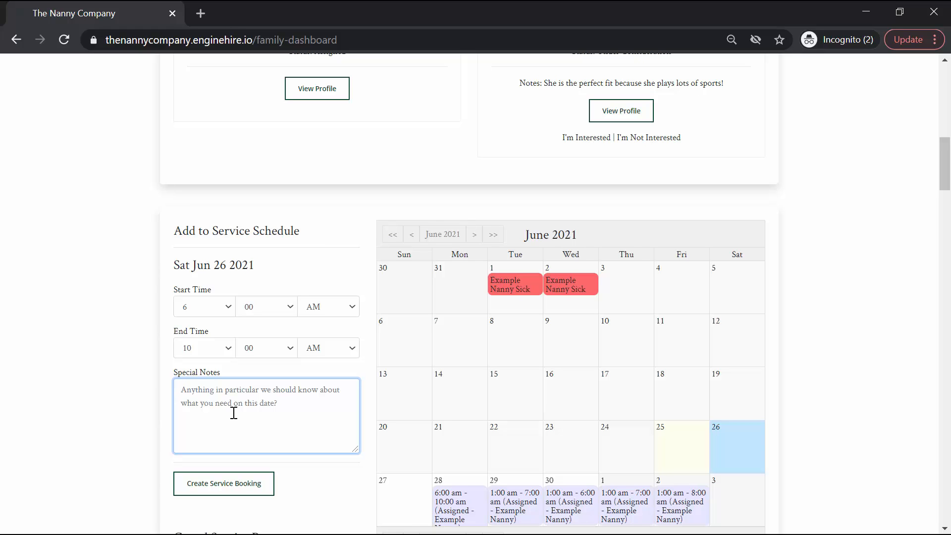
click(223, 483)
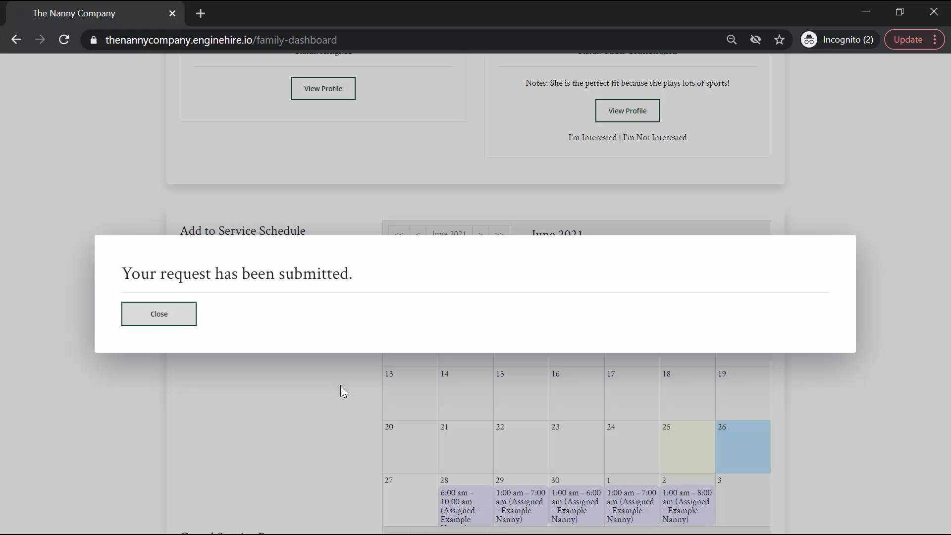
click(158, 314)
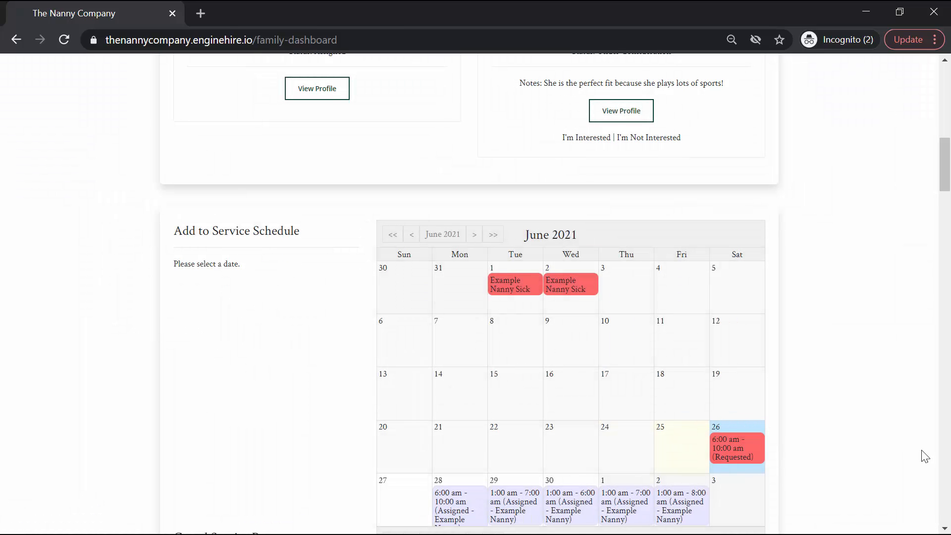
mouse_move(812, 411)
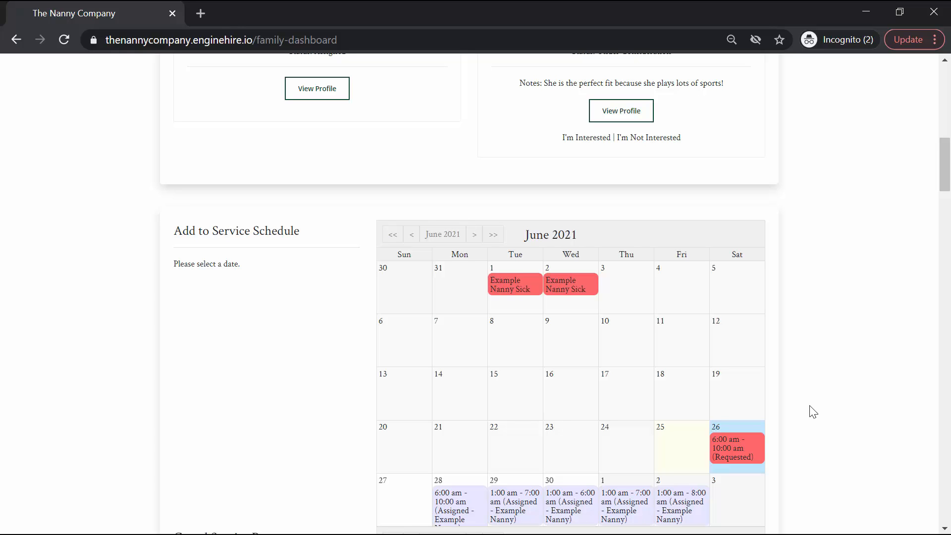
Scroll down to the Casual Service Request section and its June 2021 calendar.
scroll(down, 3)
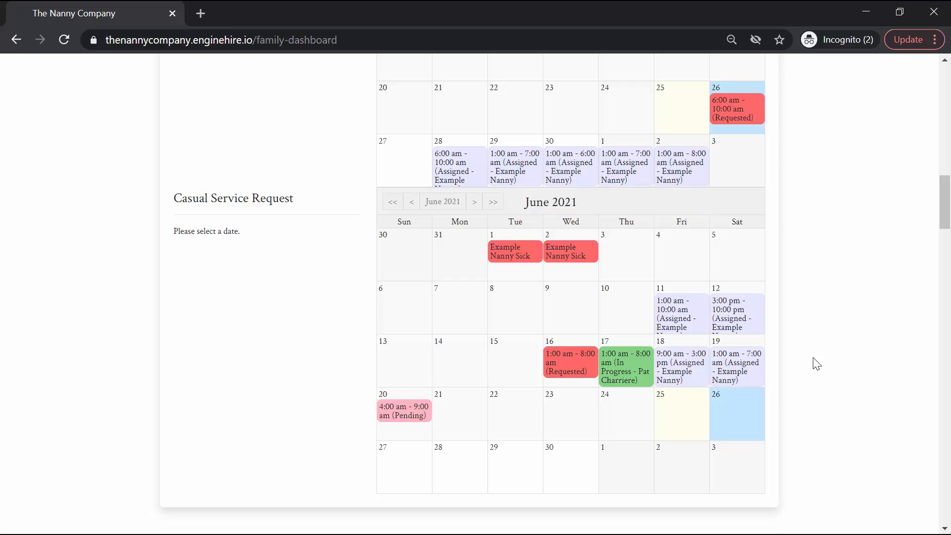
mouse_move(753, 343)
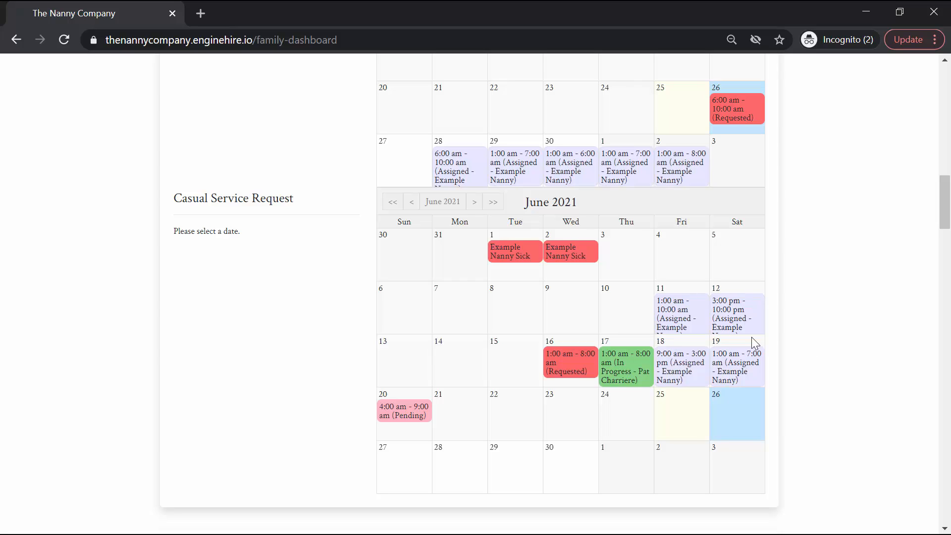
mouse_move(320, 258)
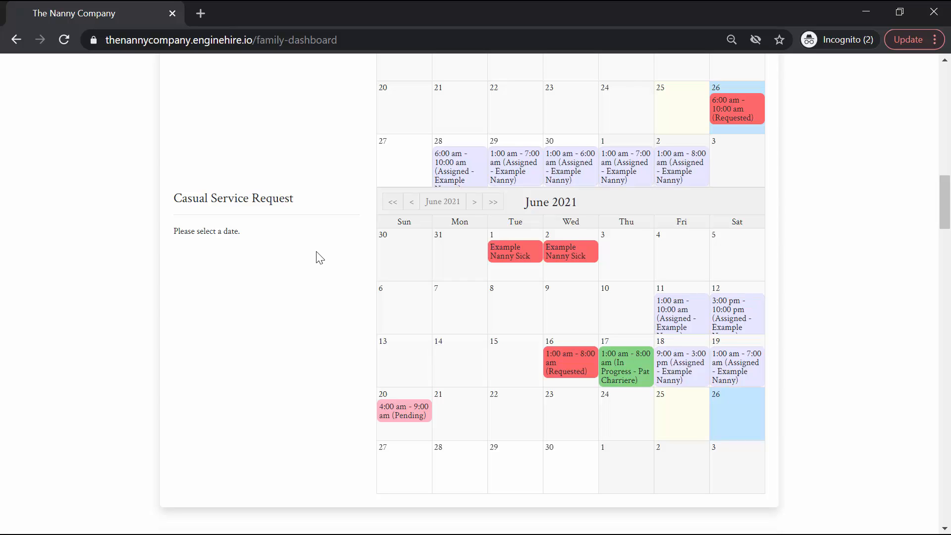
mouse_move(359, 408)
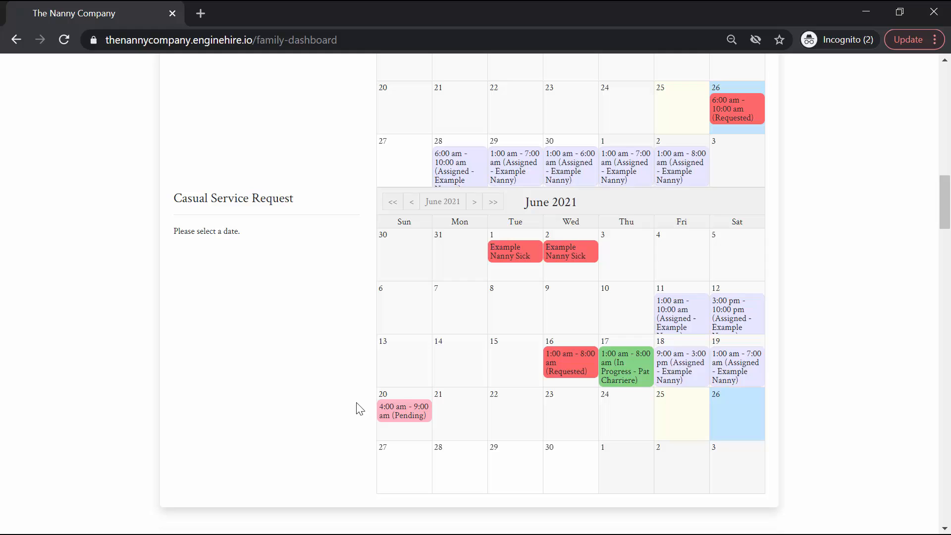
mouse_move(465, 471)
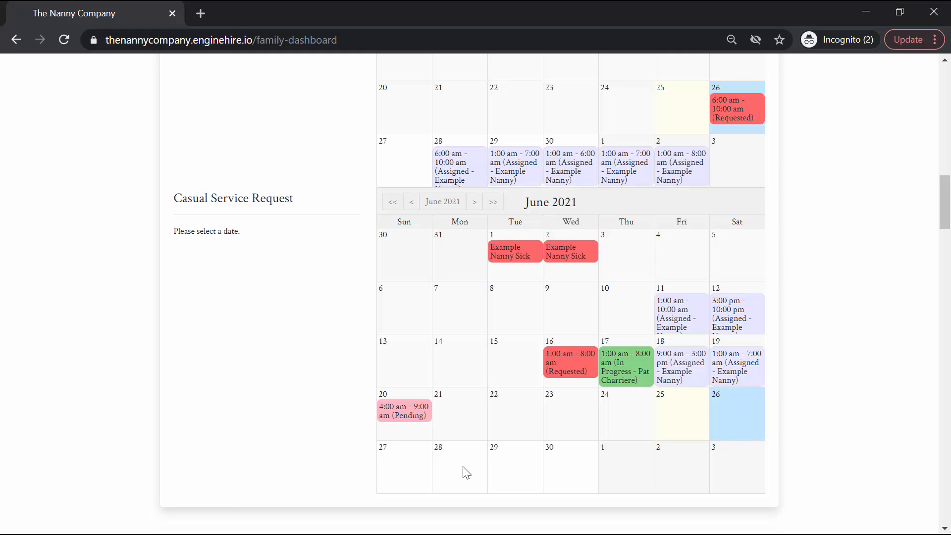
Create a casual request for June 28 from 4 AM to 11 AM, bringing up its agreement terms.
click(459, 466)
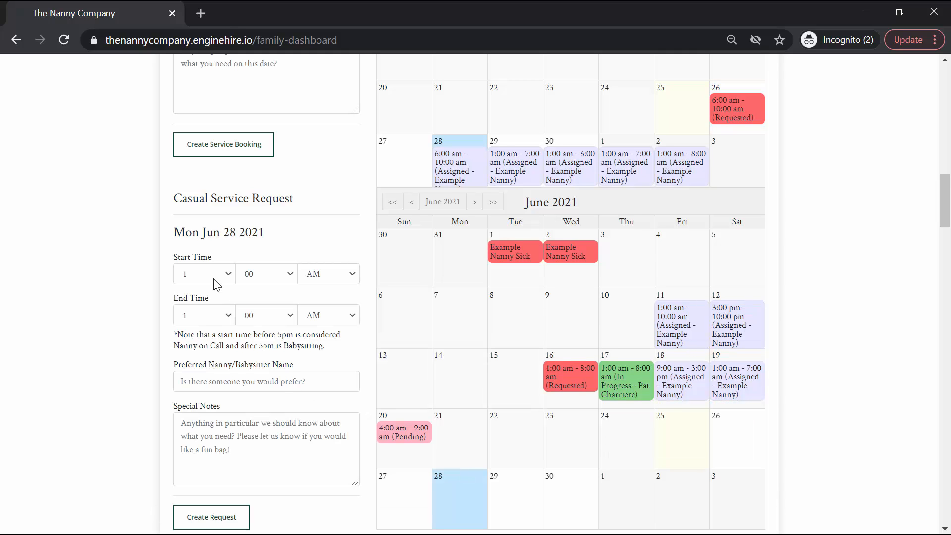
click(203, 274)
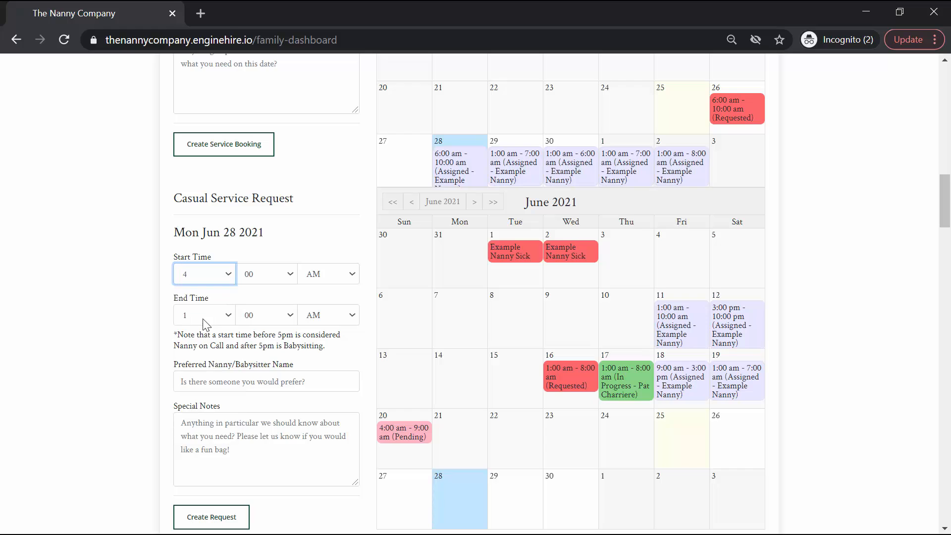
click(204, 315)
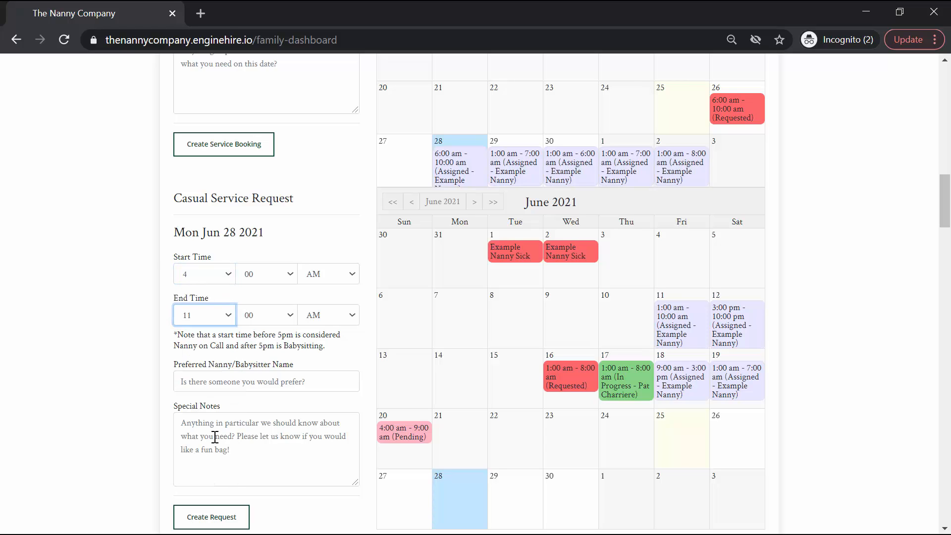
click(265, 380)
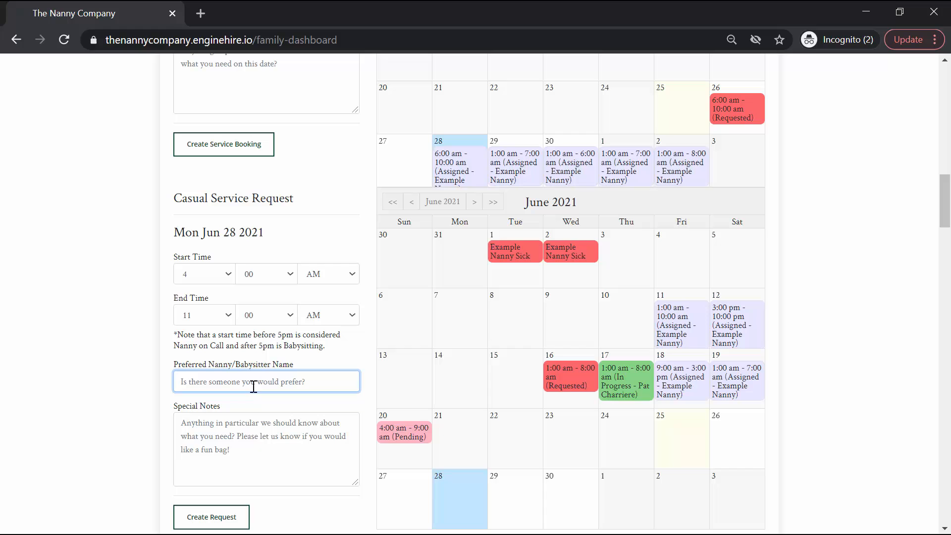
mouse_move(211, 517)
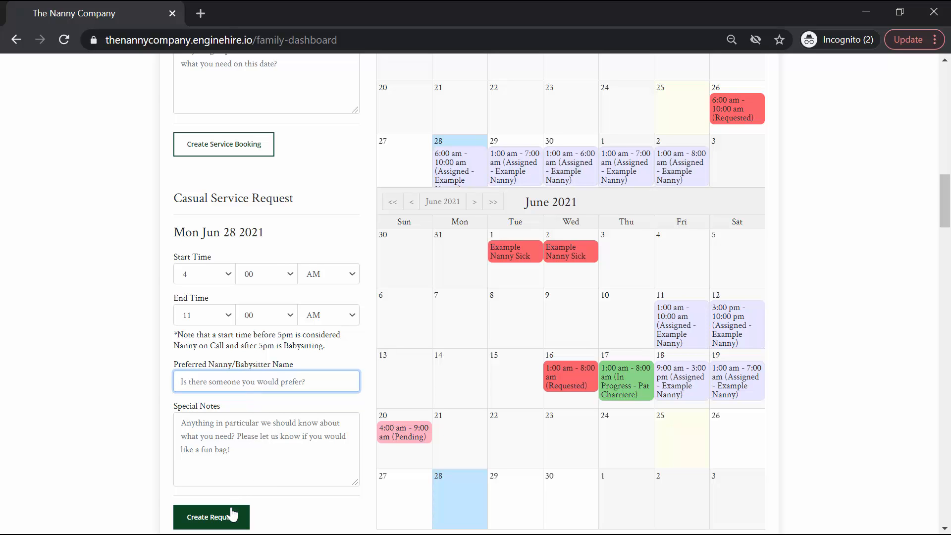
click(211, 515)
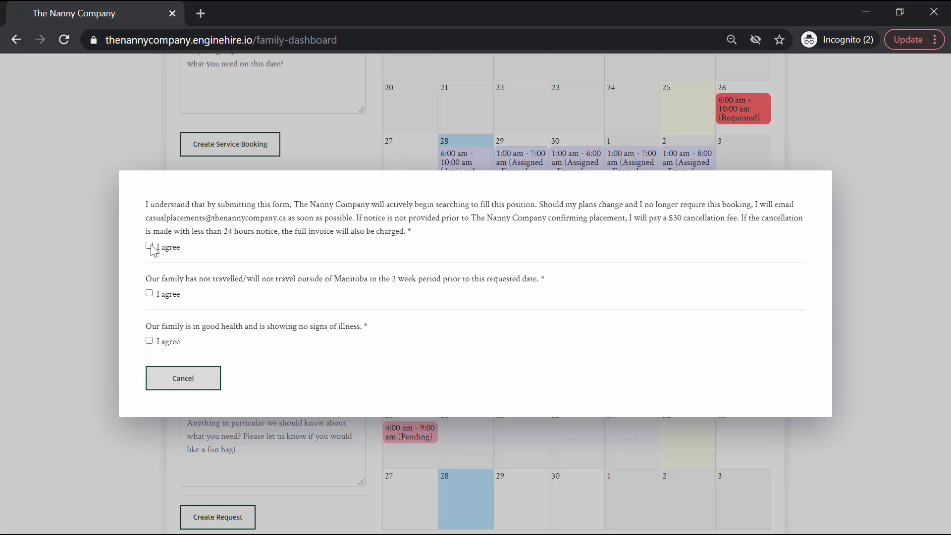
Agree to the cancellation policy and good-health declarations, confirm the request and dismiss the confirmation.
click(149, 293)
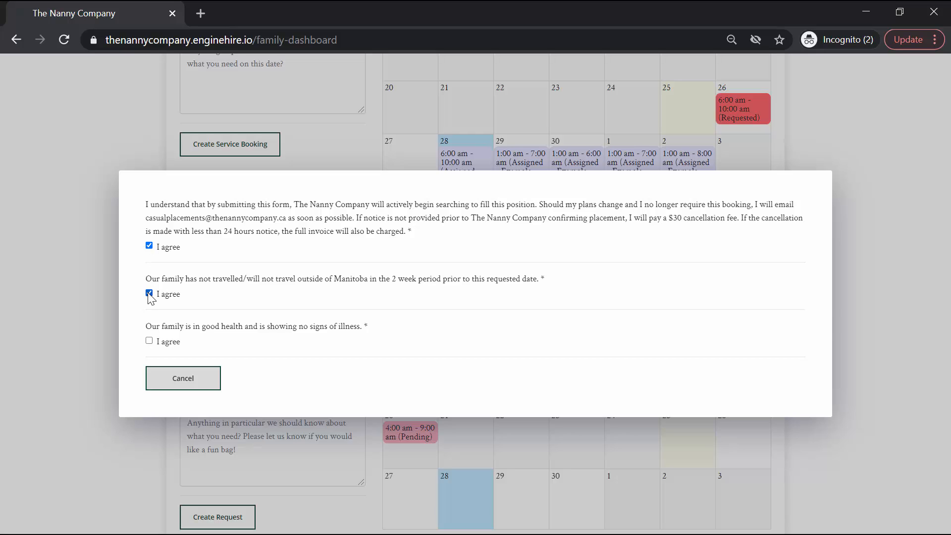
click(150, 340)
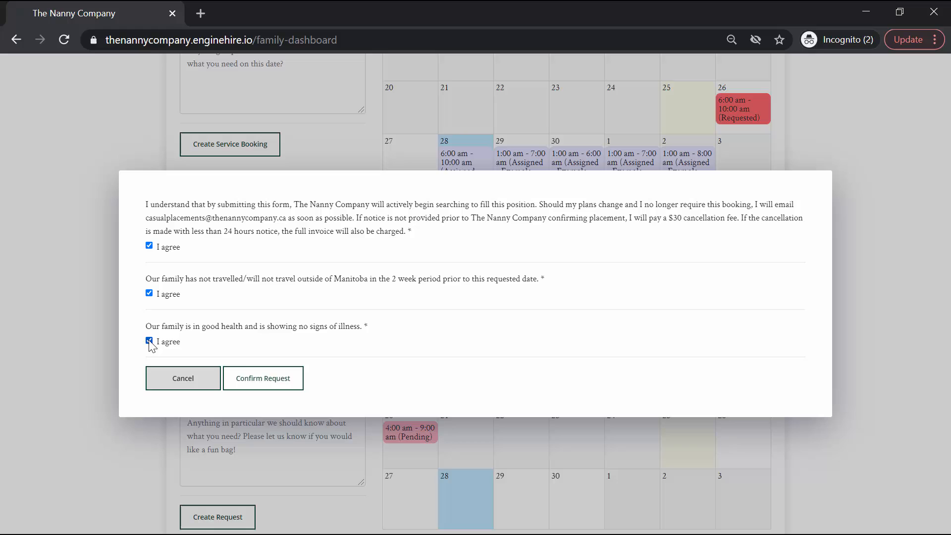
click(262, 378)
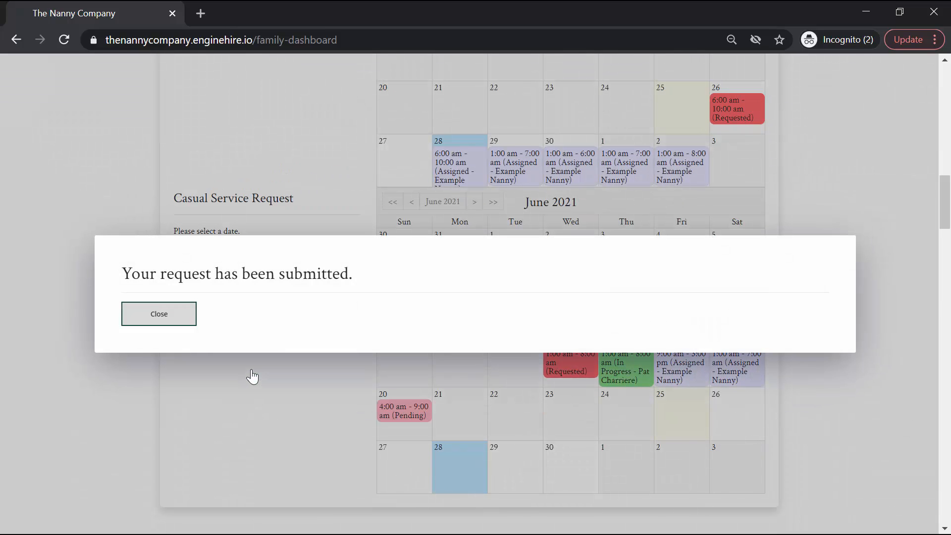
click(158, 314)
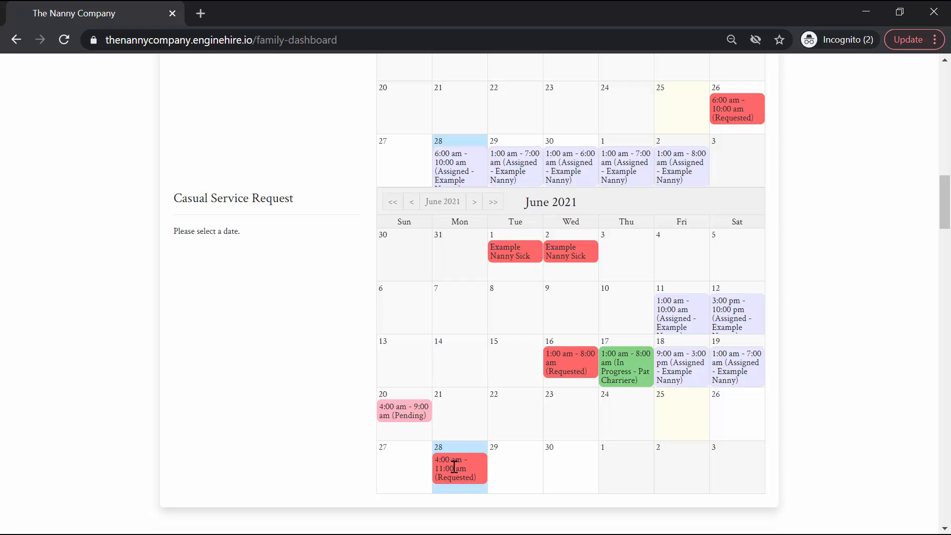
mouse_move(496, 468)
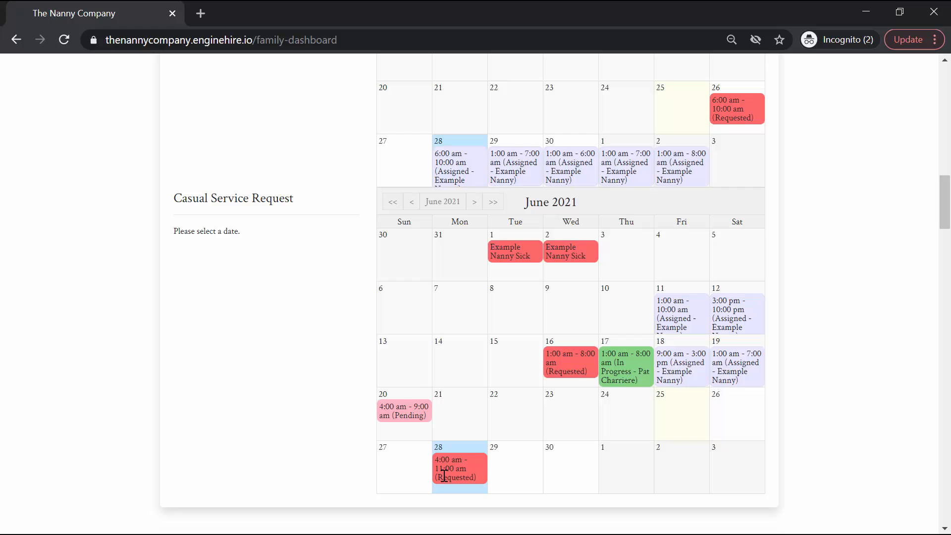
mouse_move(480, 474)
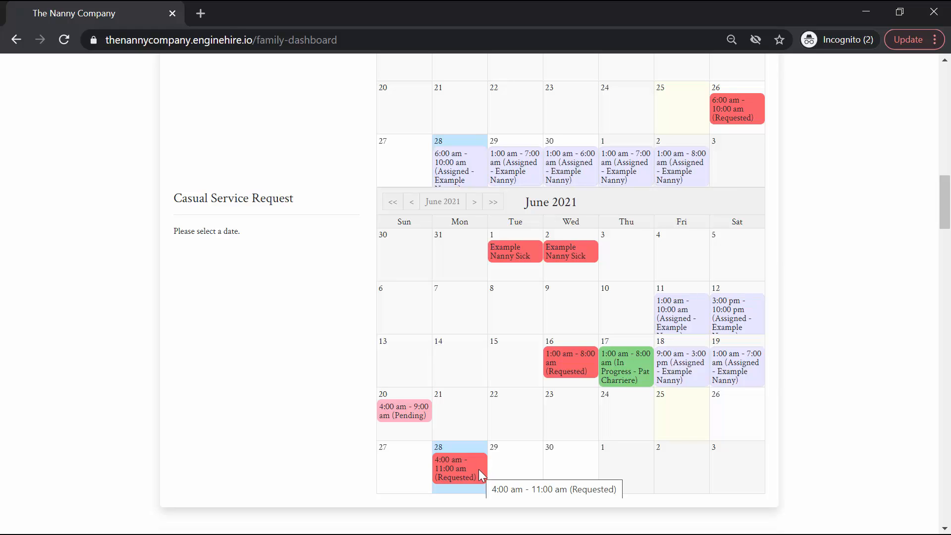
Delete the June 28 4:00–11:00 am request from its details and confirm the deletion.
click(458, 468)
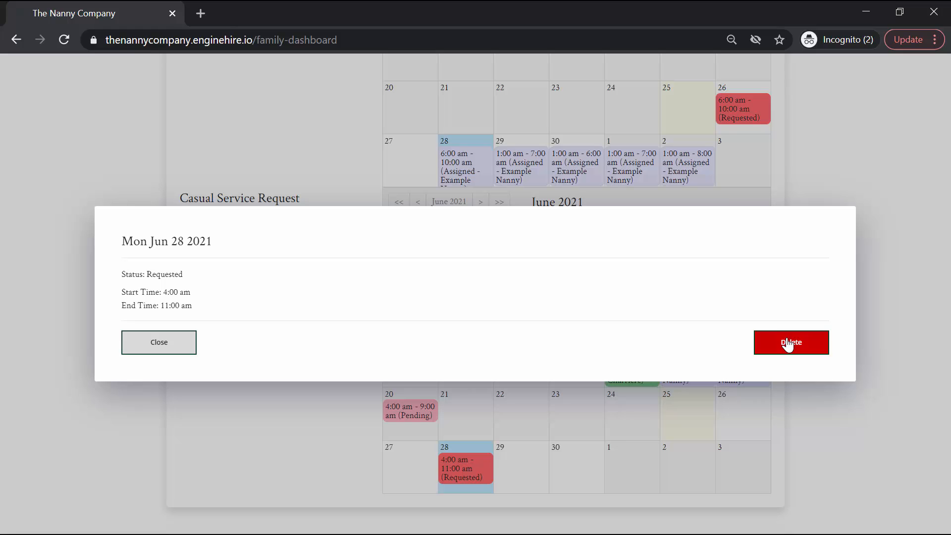
mouse_move(208, 332)
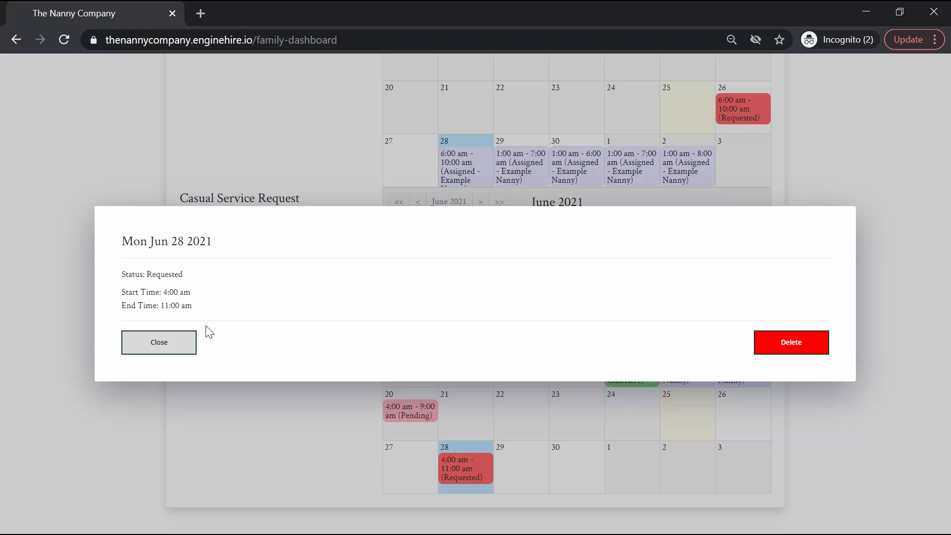
click(790, 341)
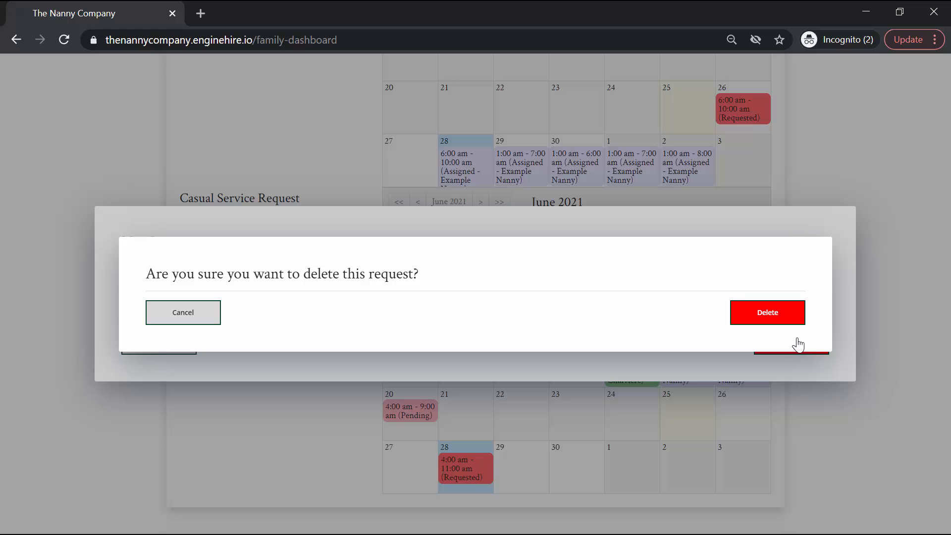
click(766, 312)
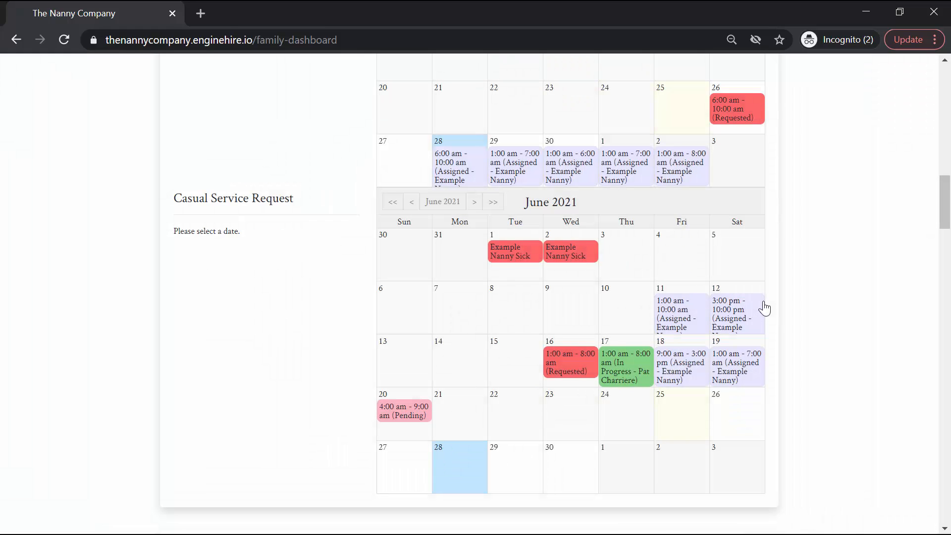
mouse_move(442, 430)
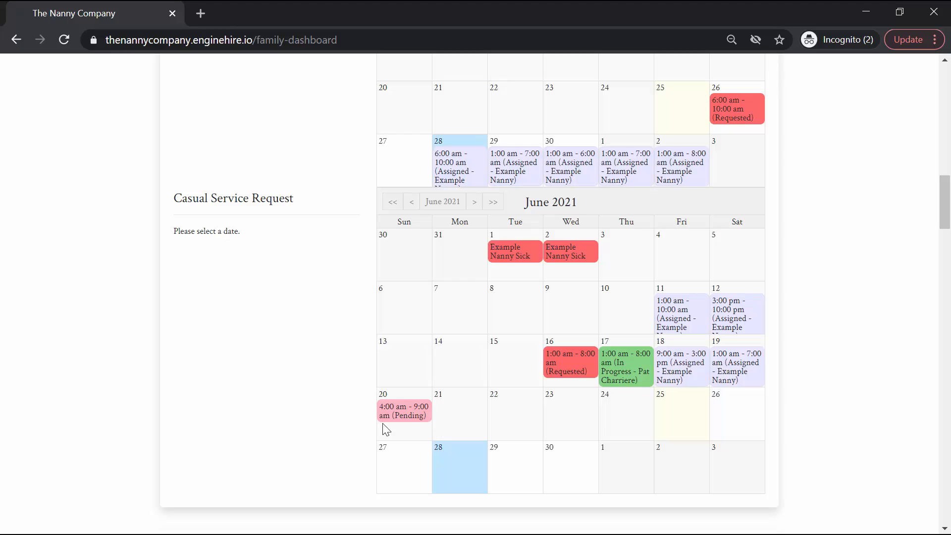
mouse_move(404, 411)
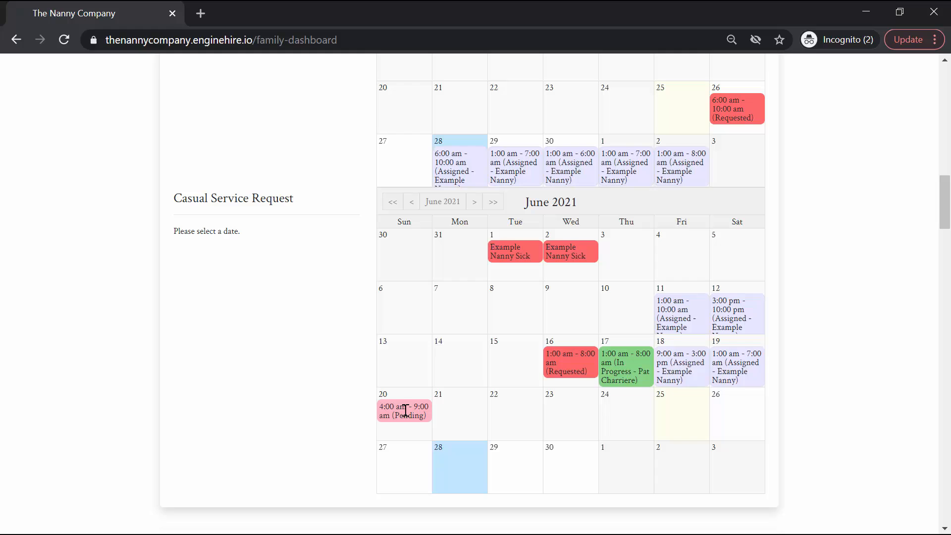
click(403, 410)
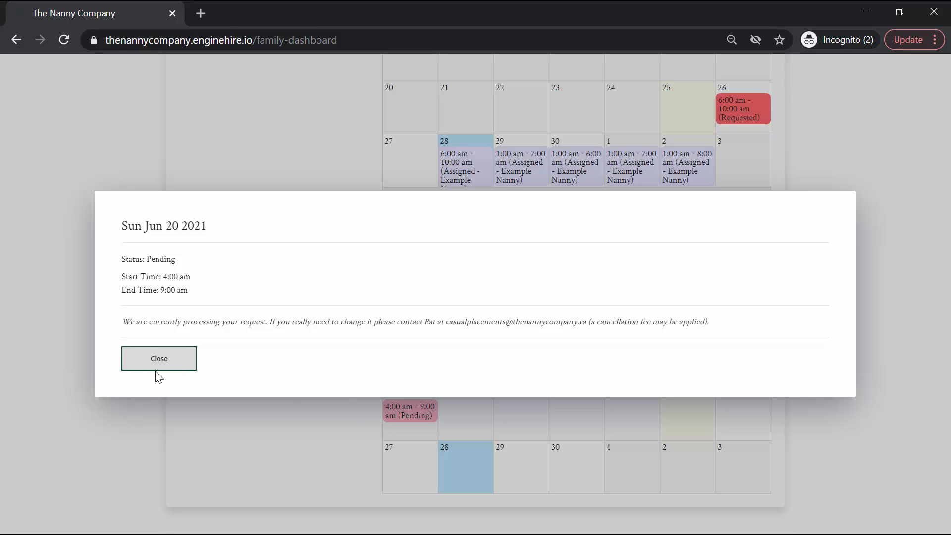
click(158, 358)
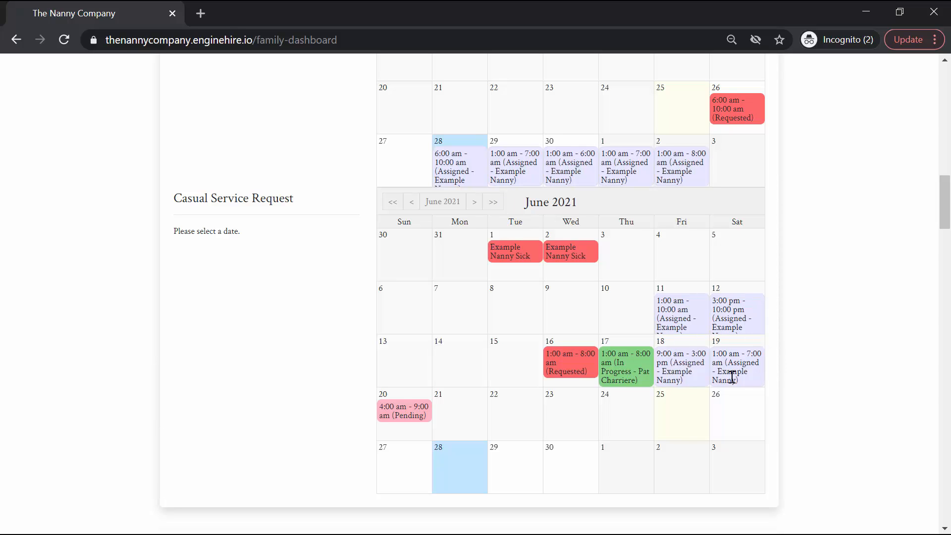
click(736, 366)
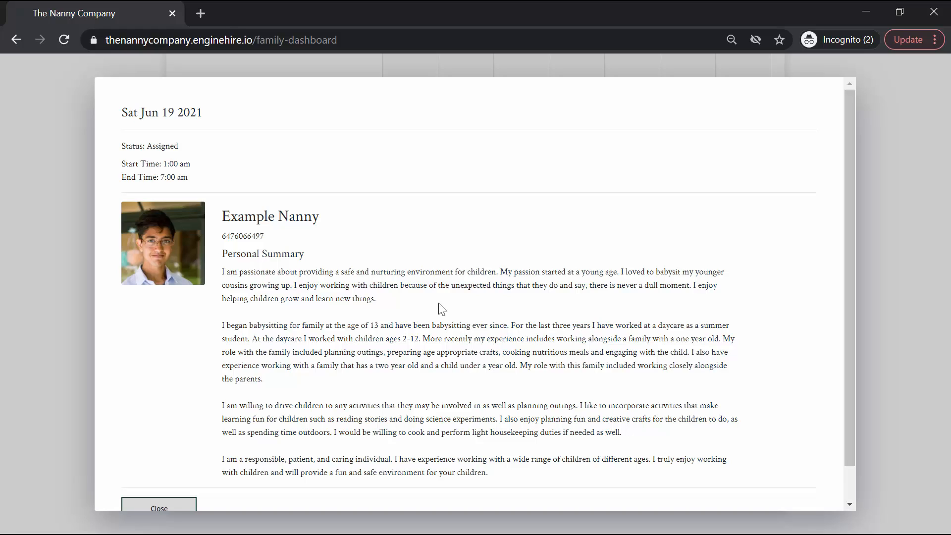
click(158, 508)
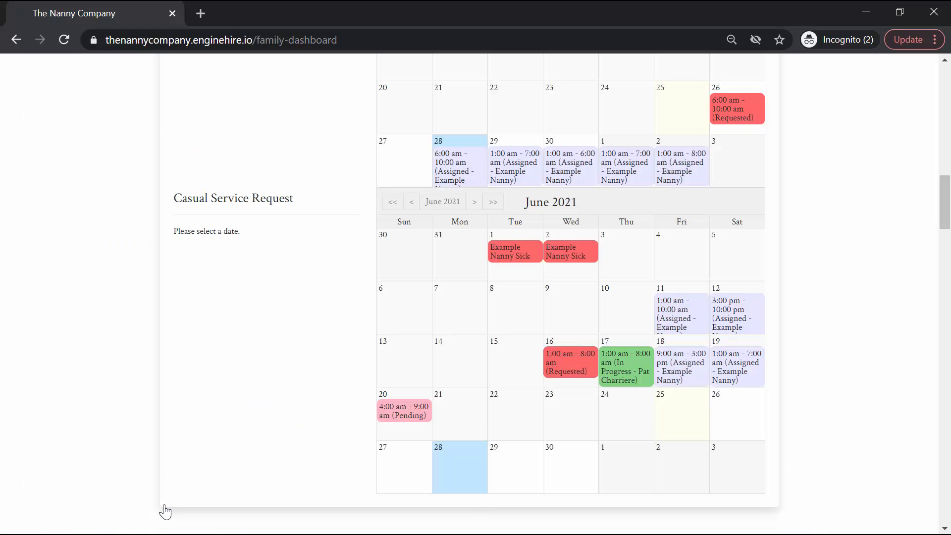
Scroll to the Service Log and filter it by start date 15 Jun 2021.
scroll(down, 3)
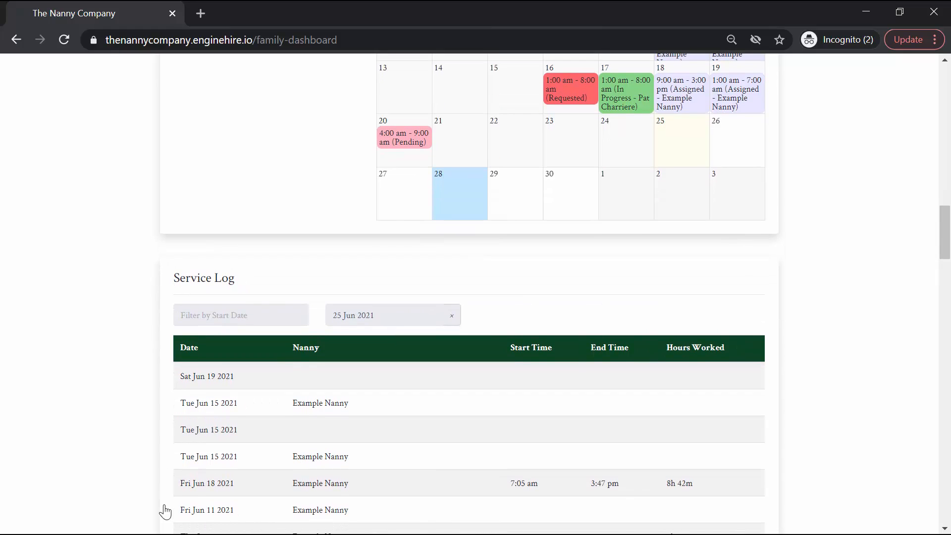
scroll(down, 3)
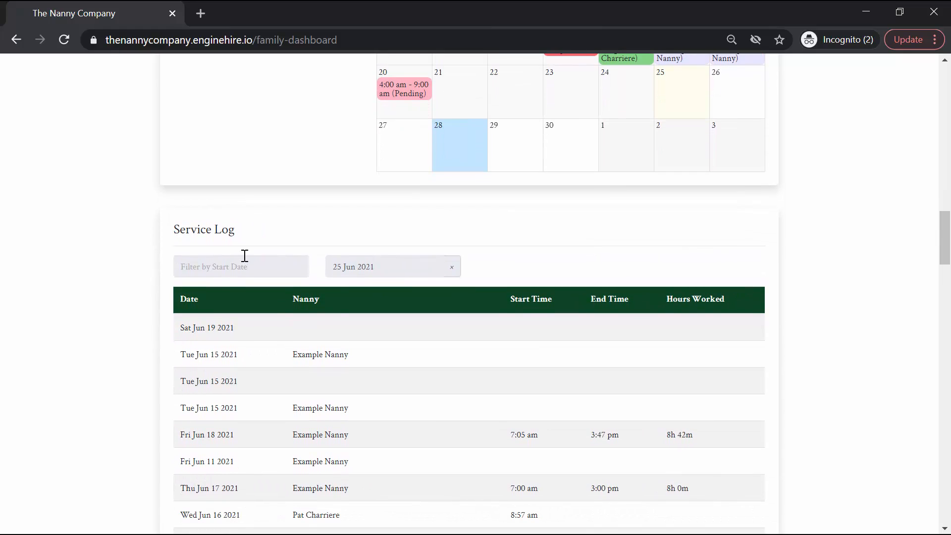
click(240, 266)
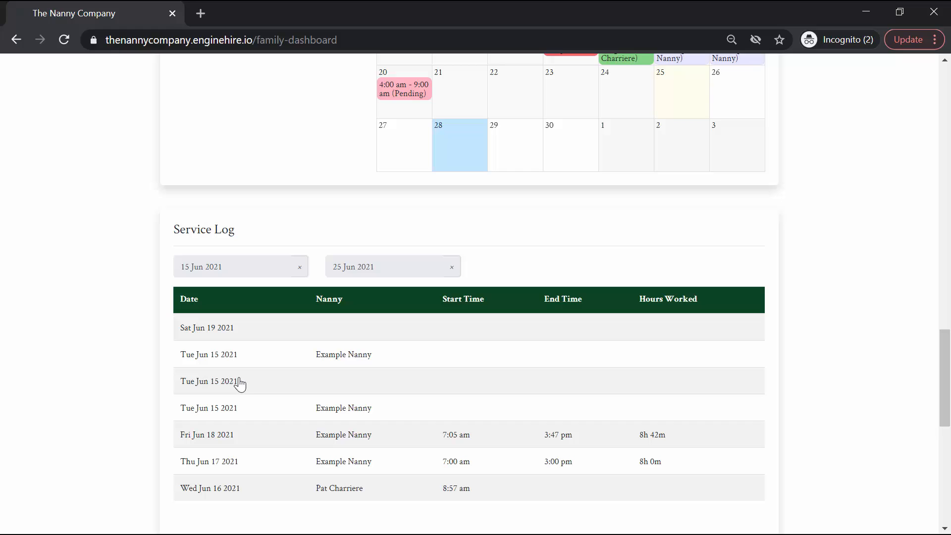